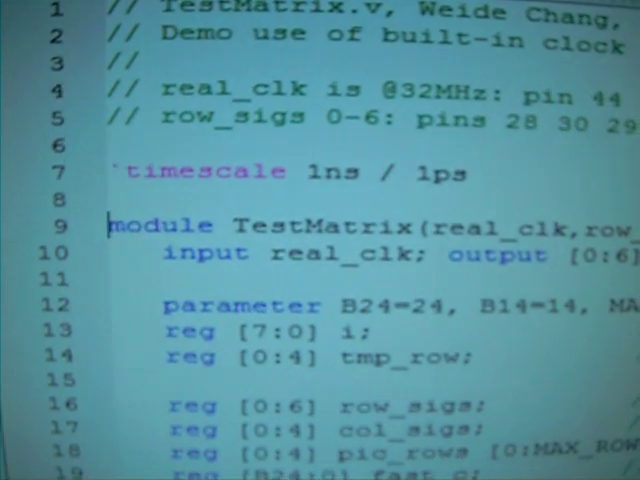
pyautogui.scroll(-3)
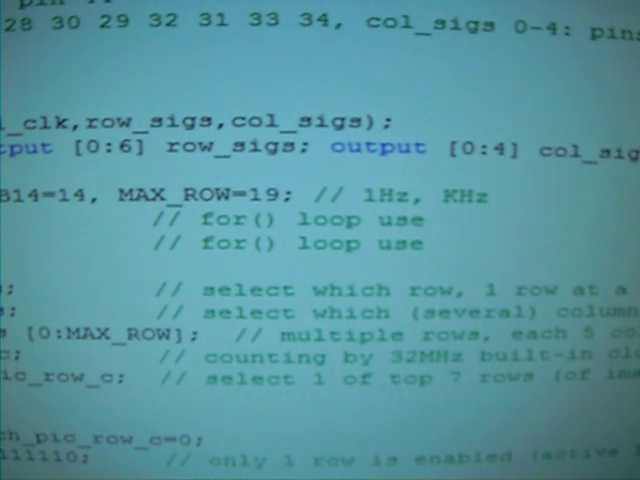
pyautogui.scroll(3)
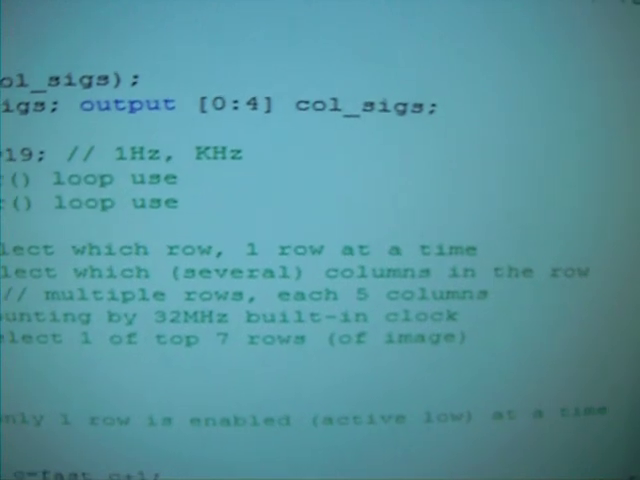
pyautogui.scroll(-3)
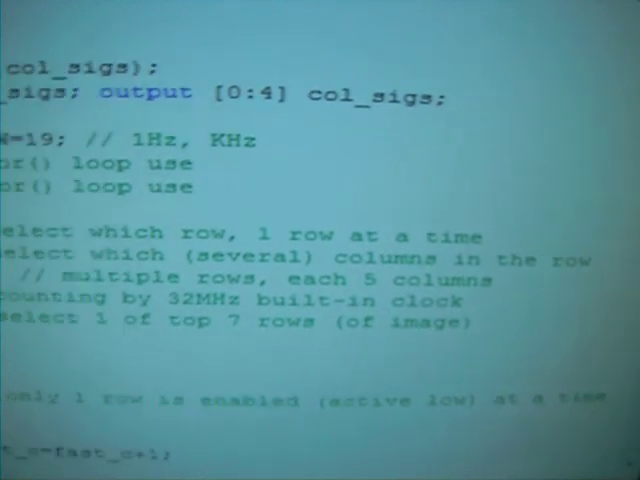
pyautogui.scroll(3)
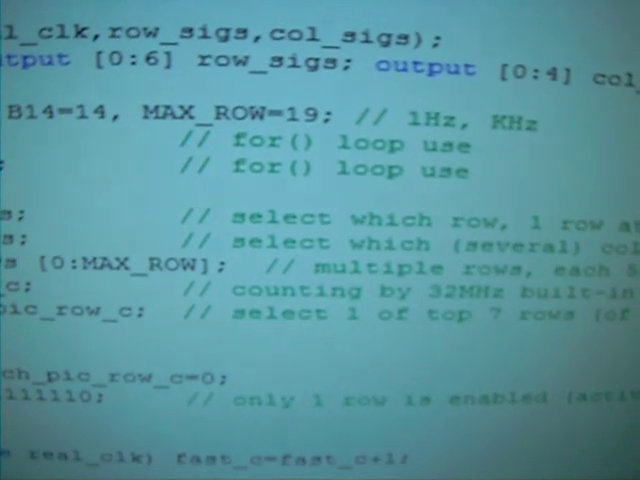
pyautogui.scroll(3)
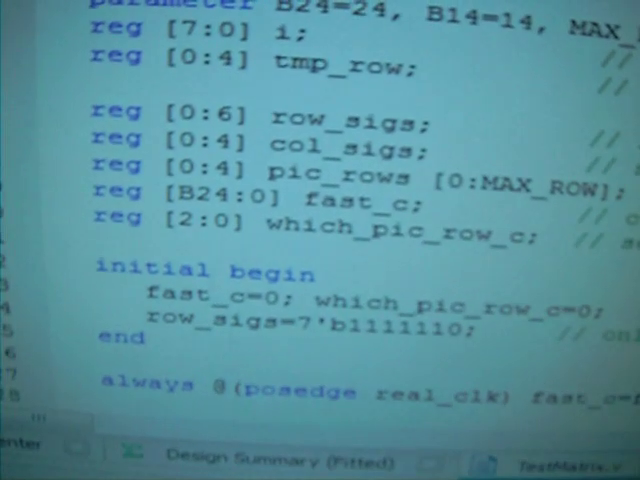
pyautogui.scroll(3)
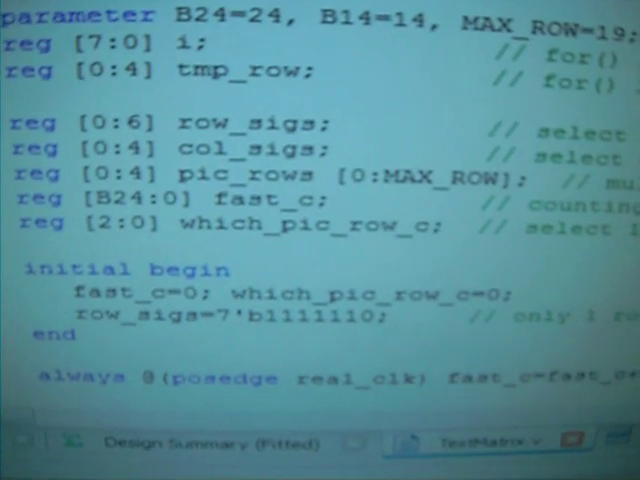
pyautogui.scroll(3)
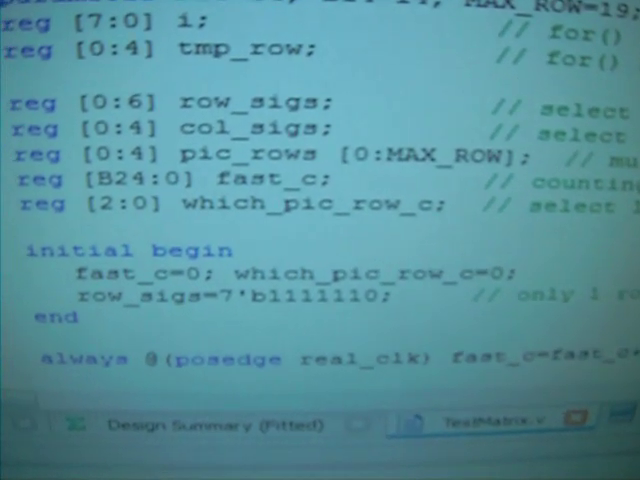
pyautogui.scroll(3)
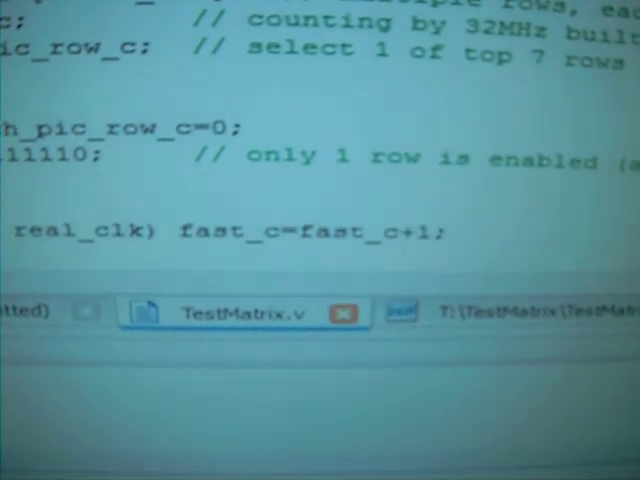
pyautogui.scroll(3)
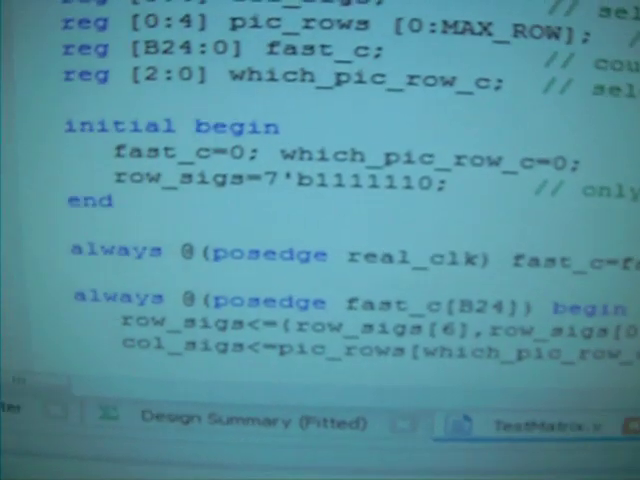
pyautogui.scroll(-3)
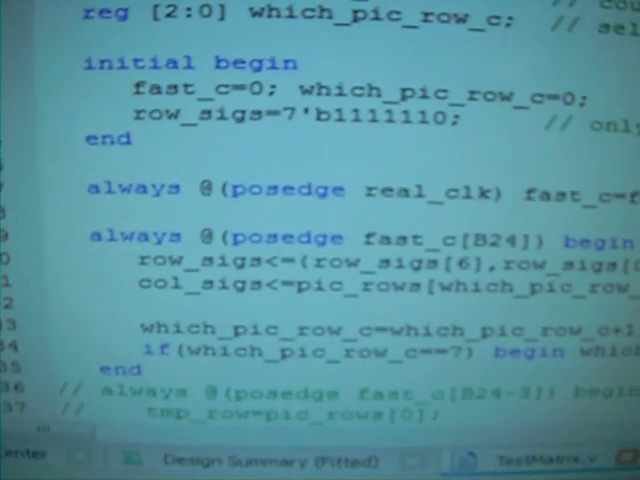
pyautogui.scroll(-3)
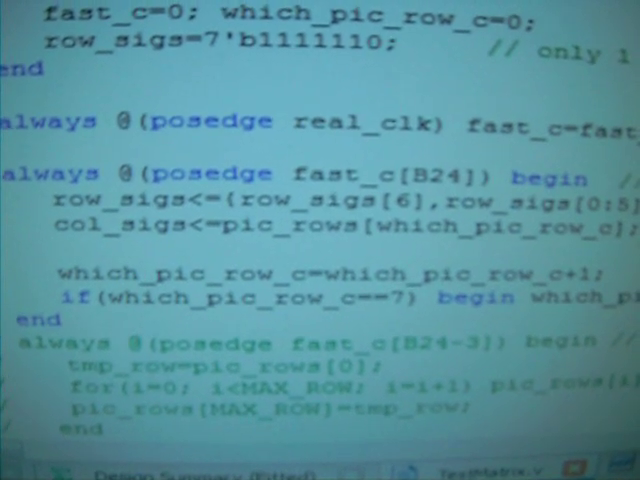
pyautogui.scroll(3)
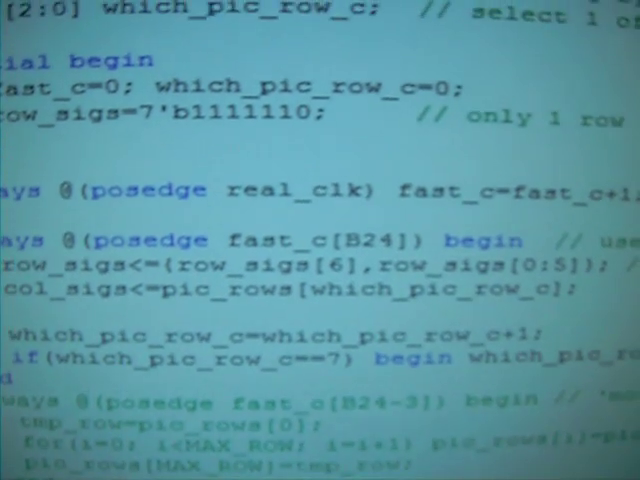
pyautogui.scroll(3)
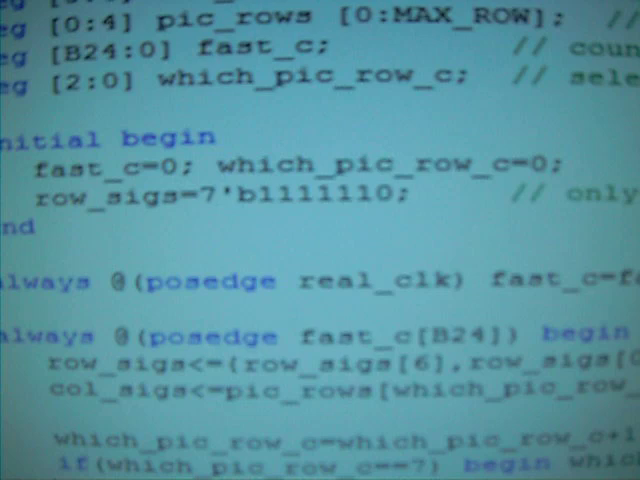
pyautogui.scroll(-3)
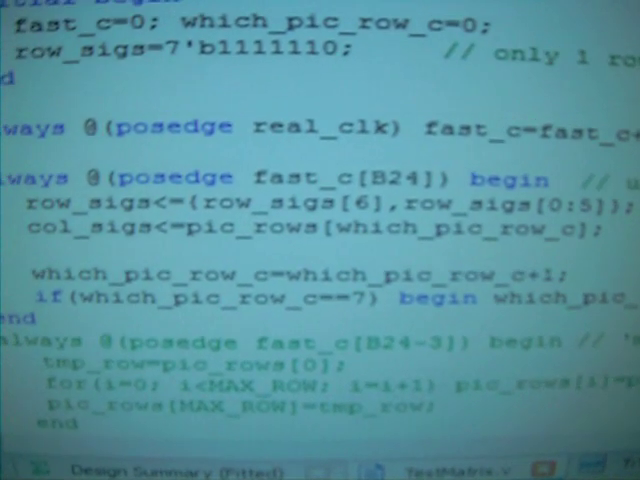
pyautogui.scroll(3)
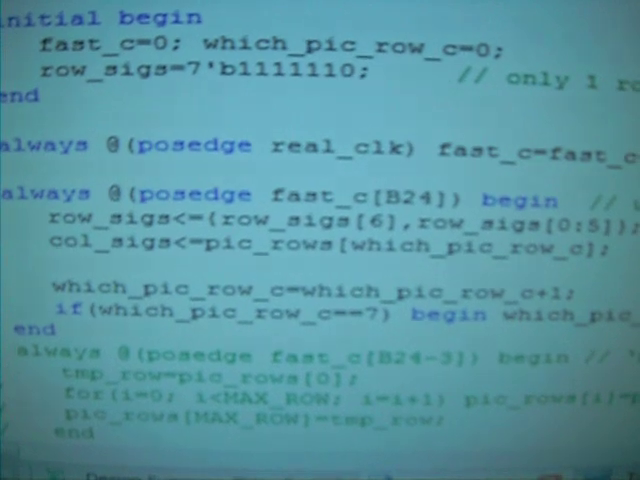
pyautogui.scroll(-3)
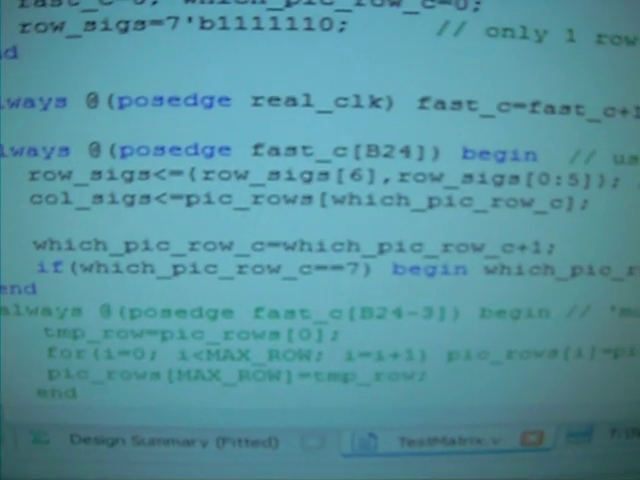
pyautogui.scroll(-3)
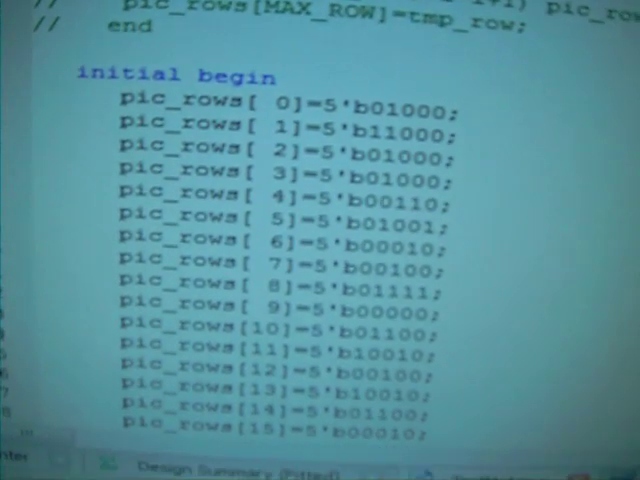
pyautogui.scroll(-3)
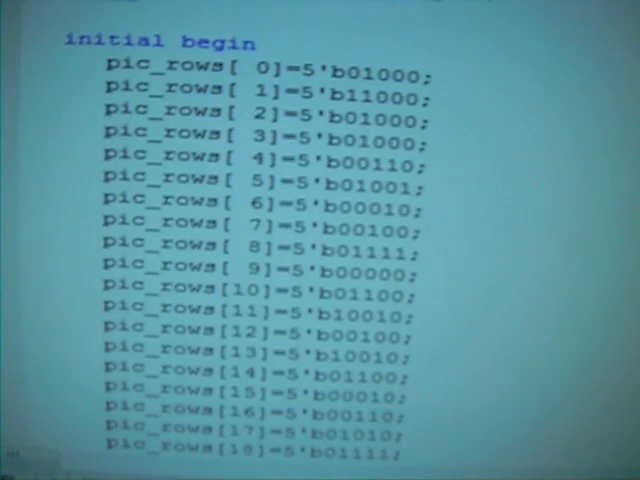
pyautogui.scroll(-3)
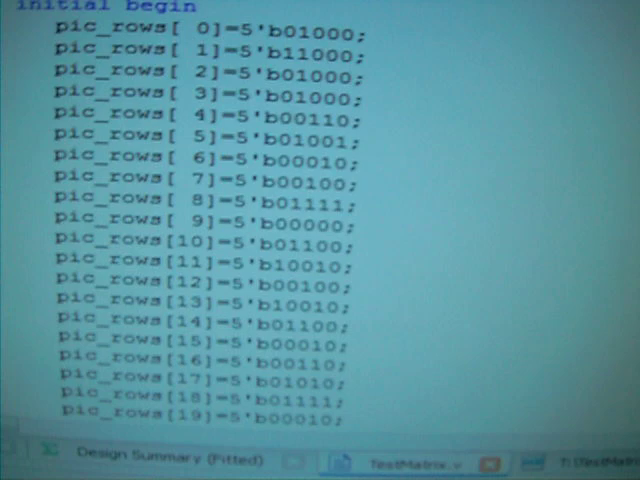
pyautogui.scroll(3)
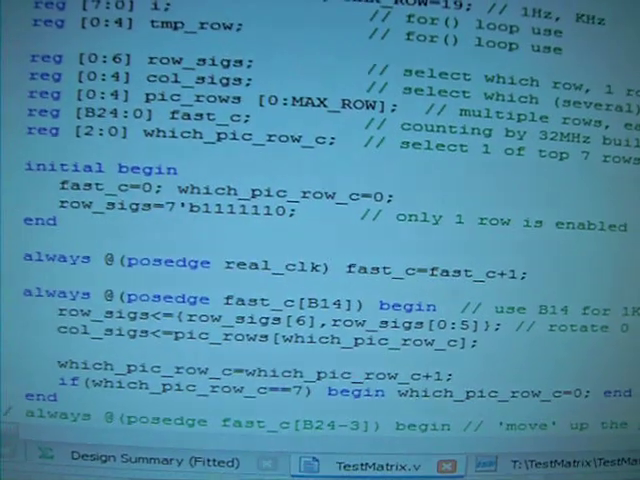
pyautogui.scroll(-3)
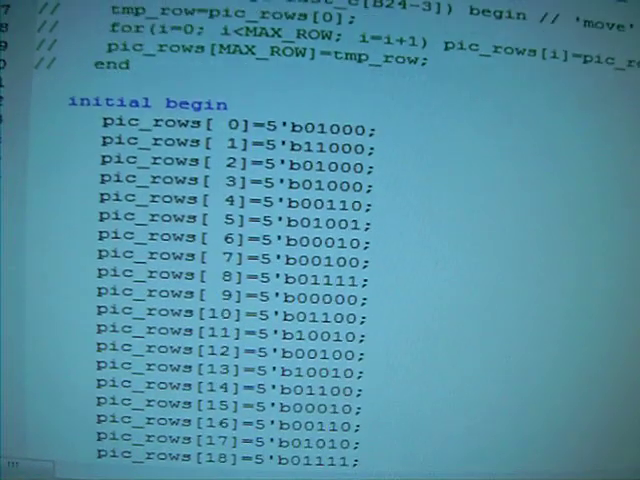
pyautogui.scroll(-3)
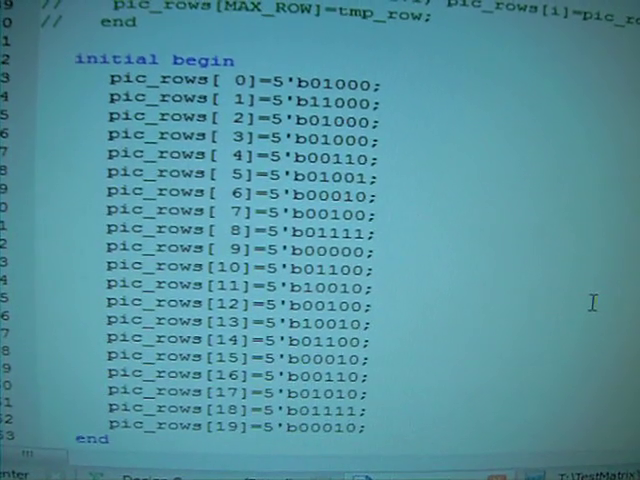
pyautogui.scroll(3)
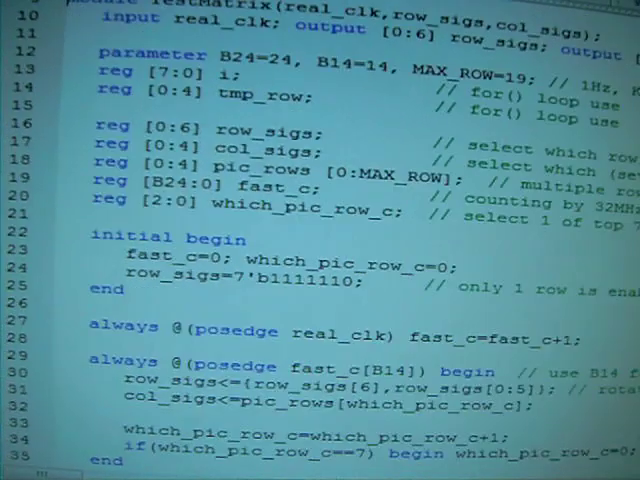
pyautogui.scroll(-3)
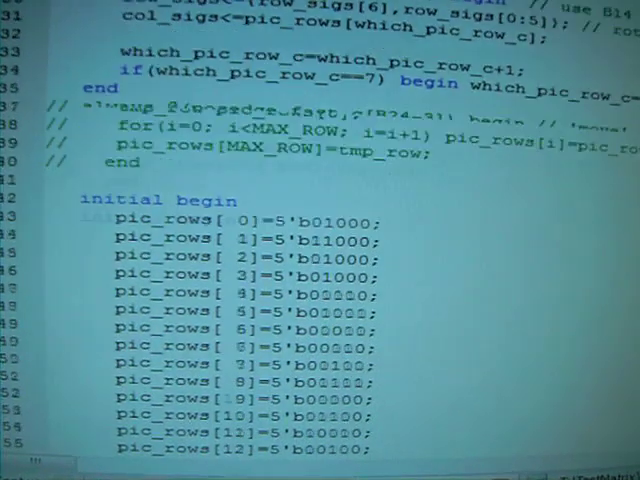
pyautogui.scroll(-3)
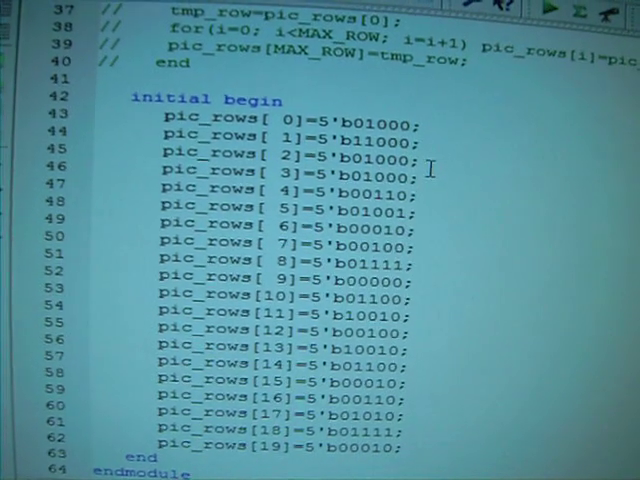
pyautogui.scroll(-3)
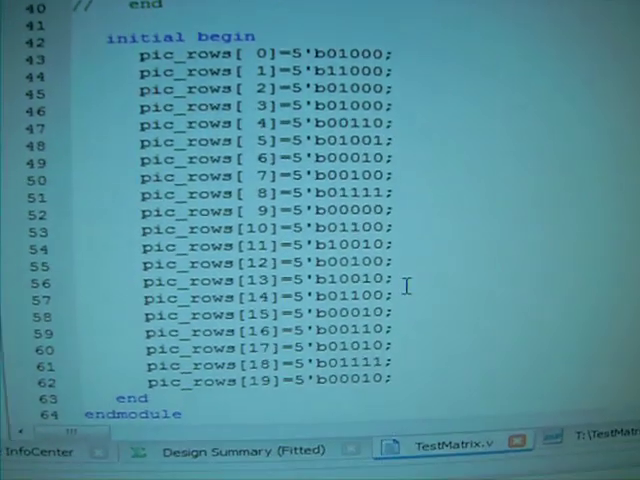
pyautogui.scroll(3)
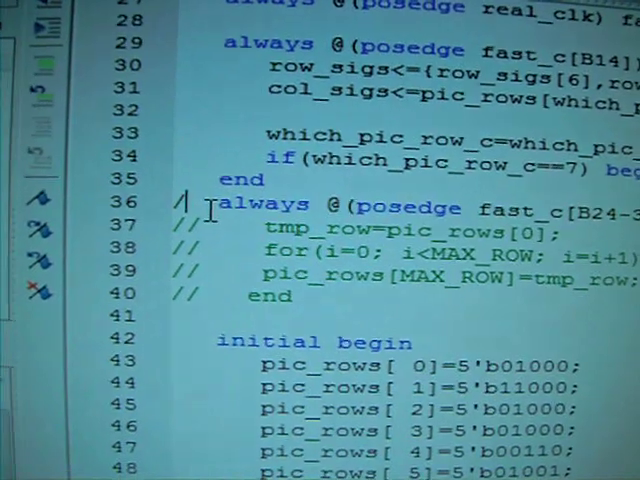
pyautogui.scroll(-3)
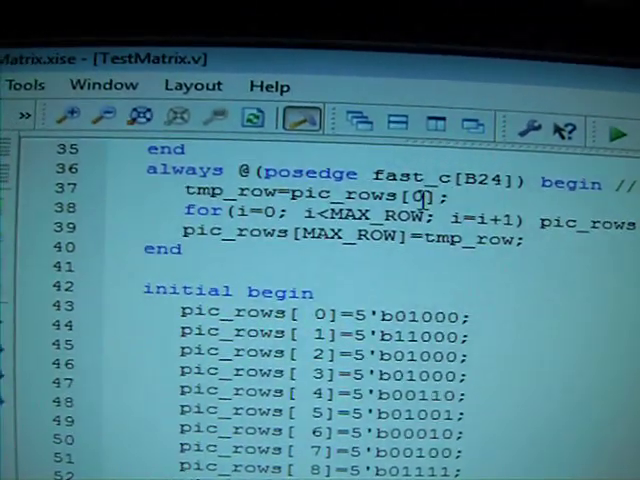
pyautogui.scroll(-3)
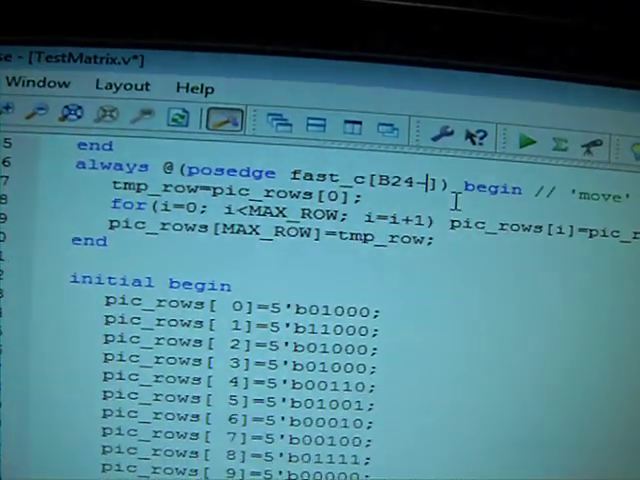
pyautogui.scroll(-3)
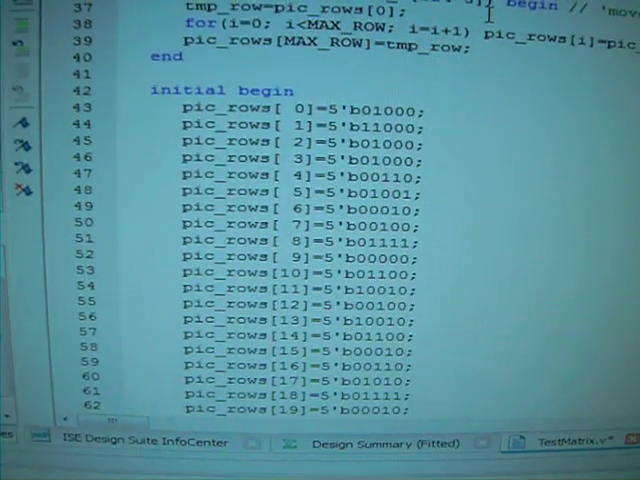
pyautogui.scroll(3)
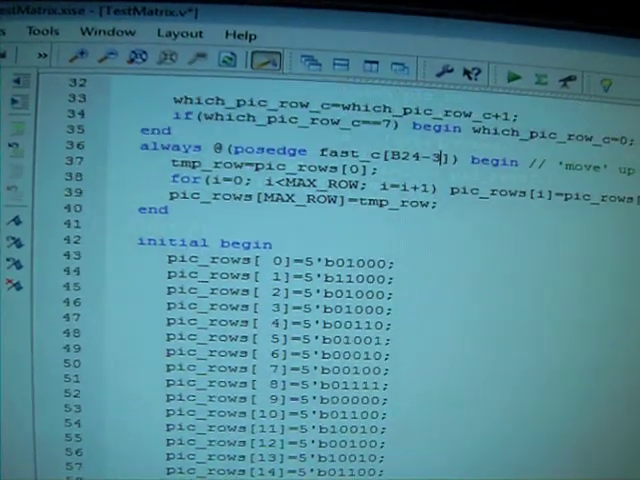
pyautogui.scroll(3)
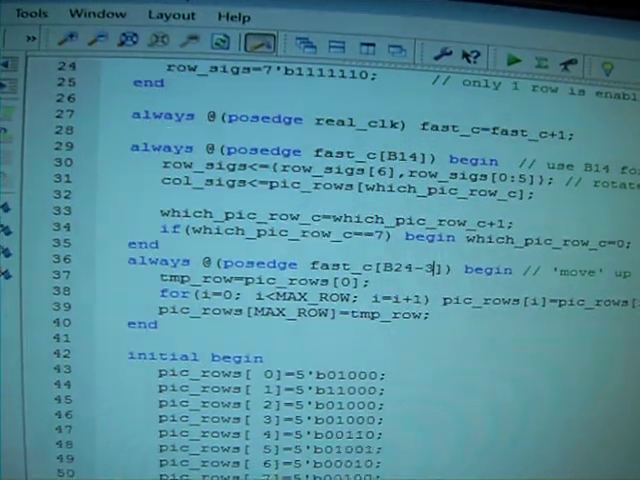